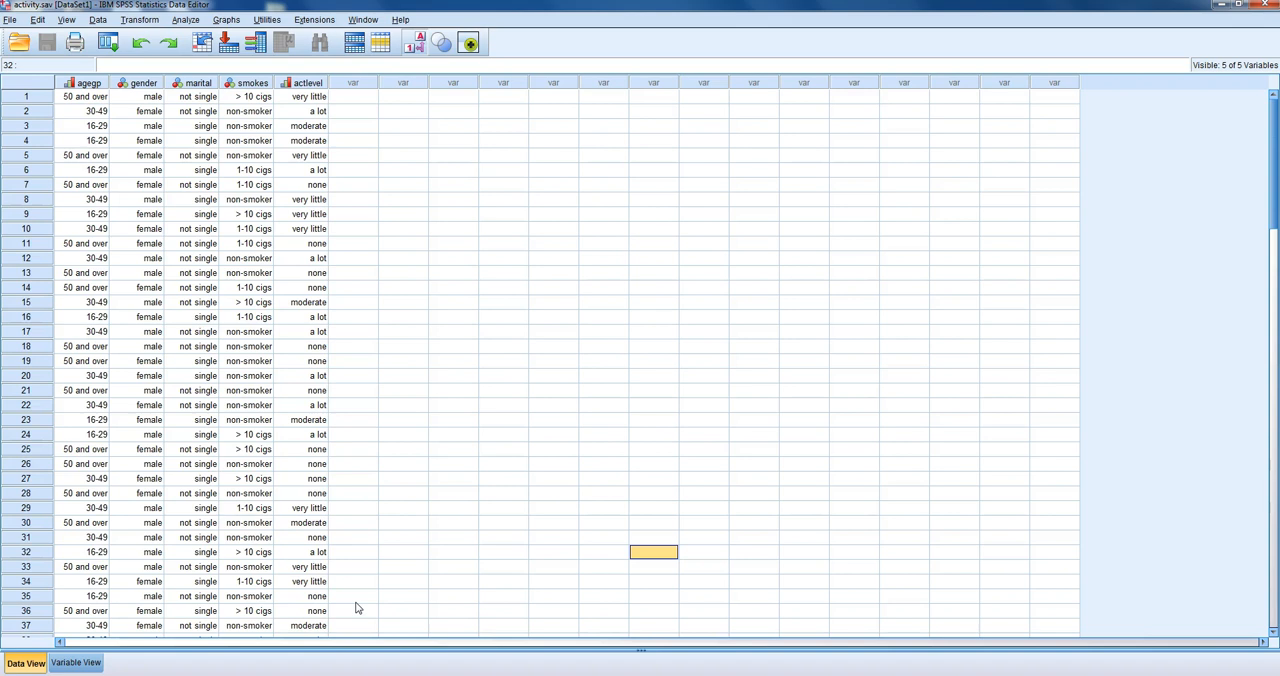
pyautogui.moveTo(335, 532)
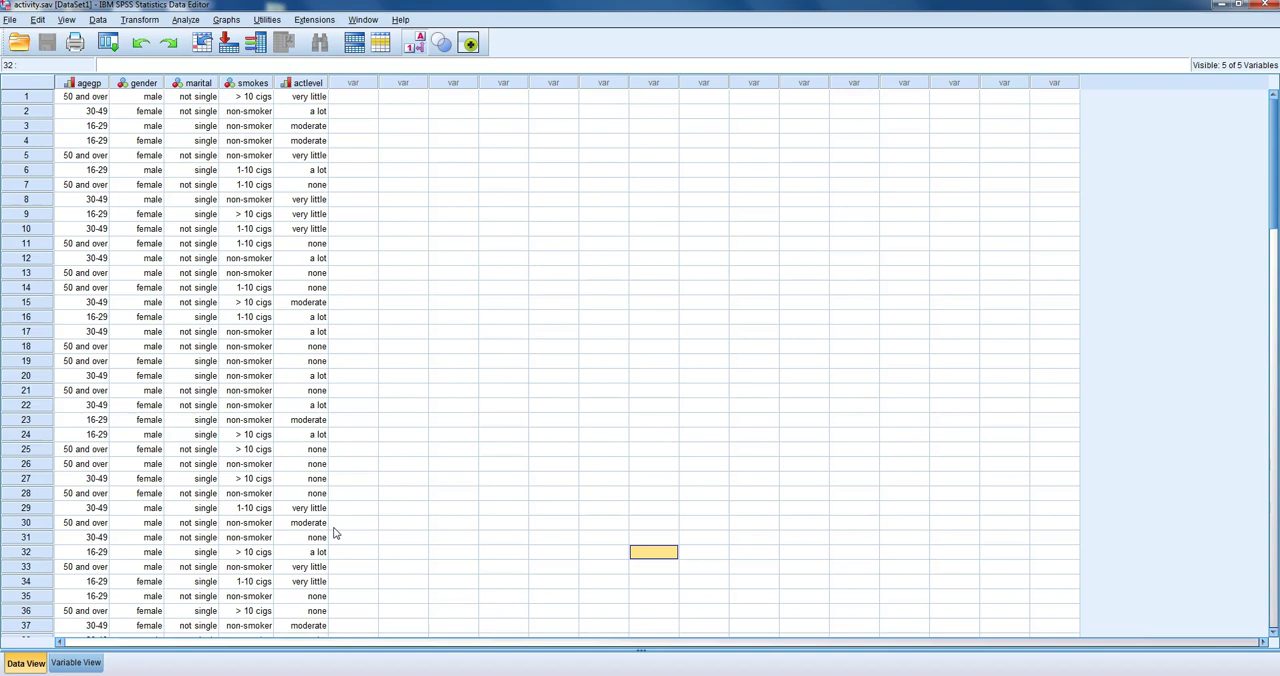
pyautogui.moveTo(200, 117)
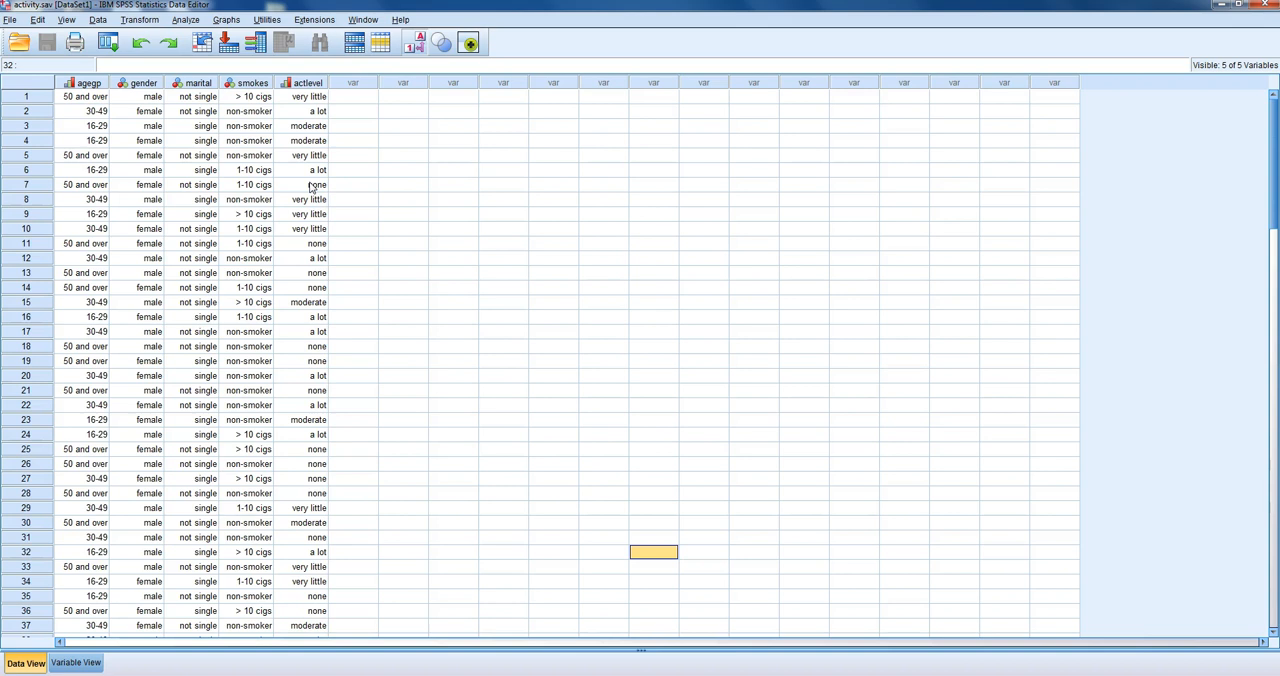
# - Open the Crosstabs dialog from Analyze > Descriptive Statistics
pyautogui.click(184, 19)
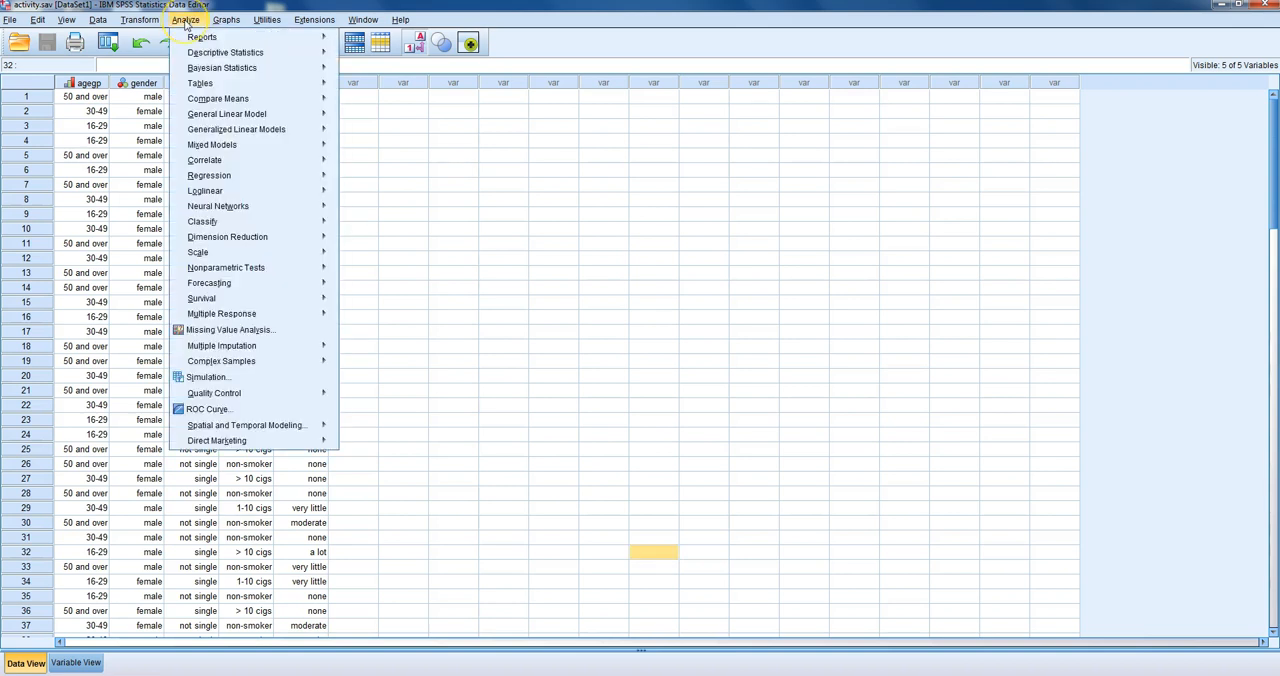
pyautogui.moveTo(228, 47)
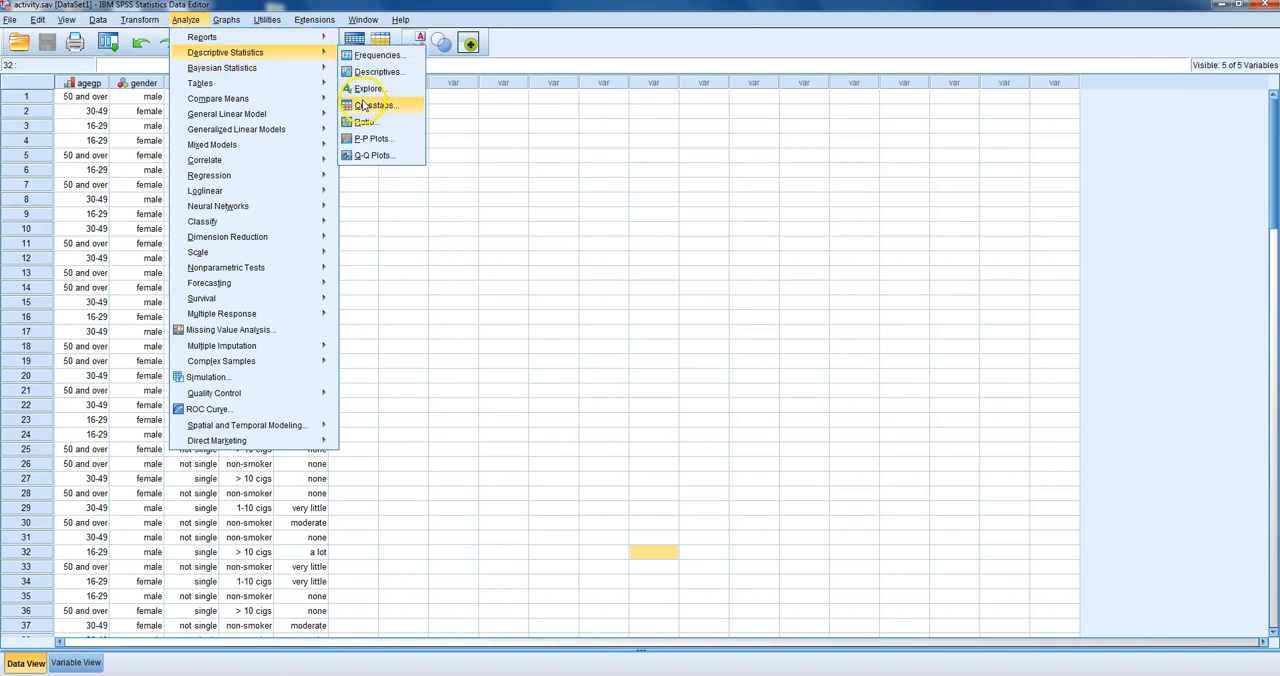
pyautogui.click(386, 105)
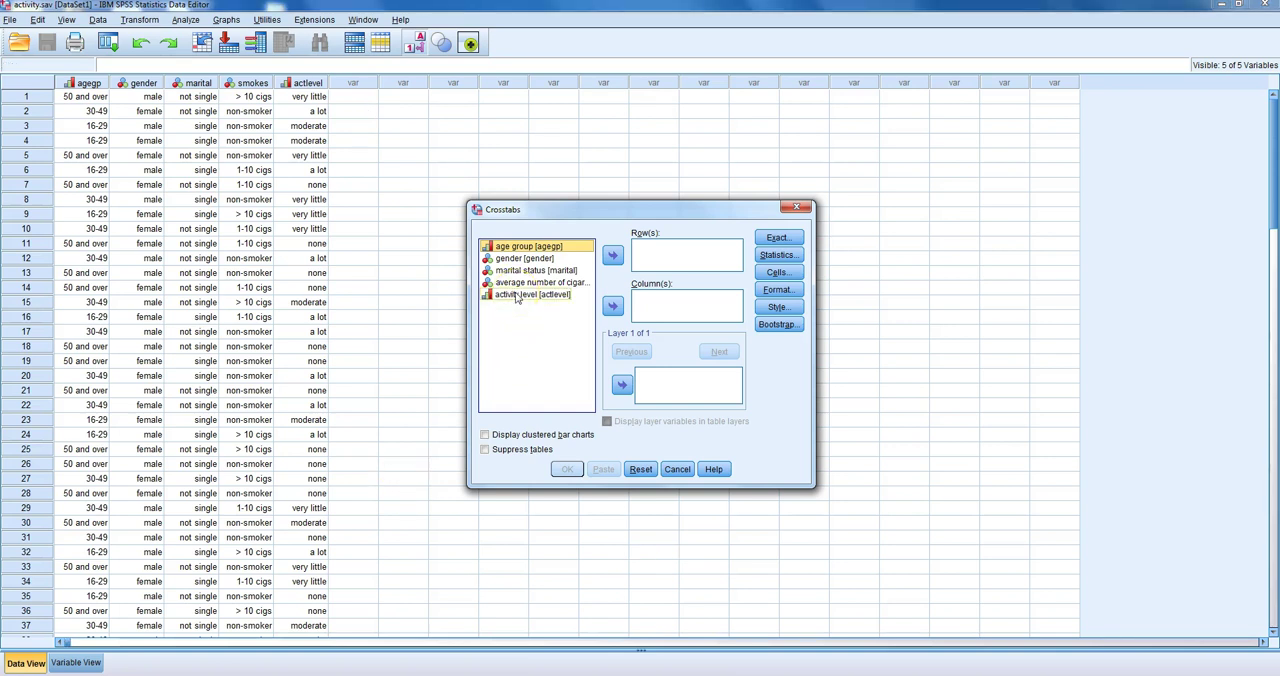
# - Assign activity level to Row(s) and marital status to Column(s), then open Statistics
pyautogui.click(611, 255)
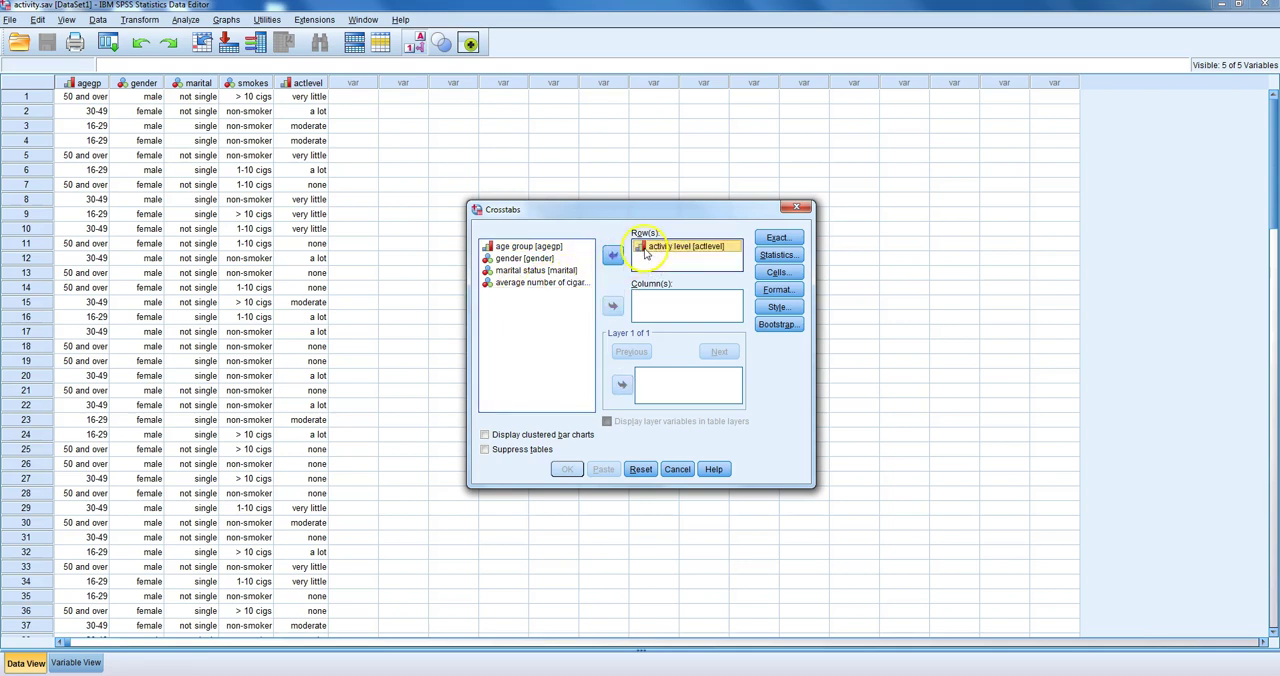
pyautogui.click(530, 270)
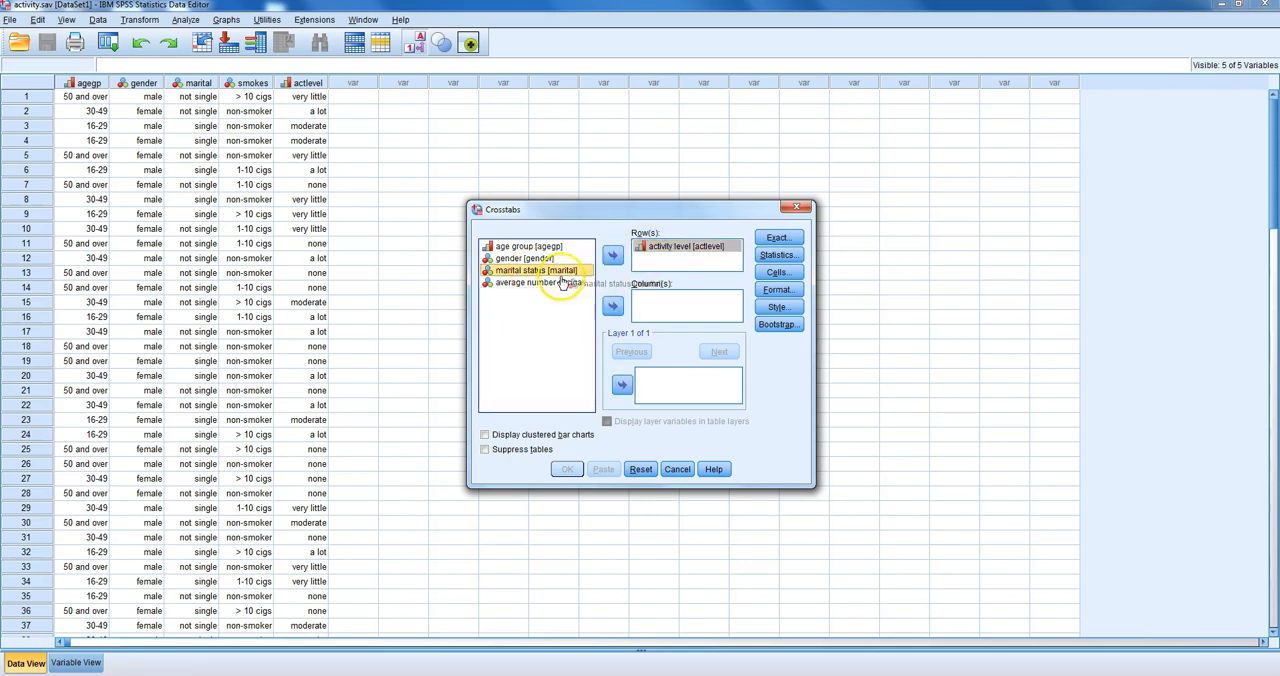
pyautogui.click(611, 305)
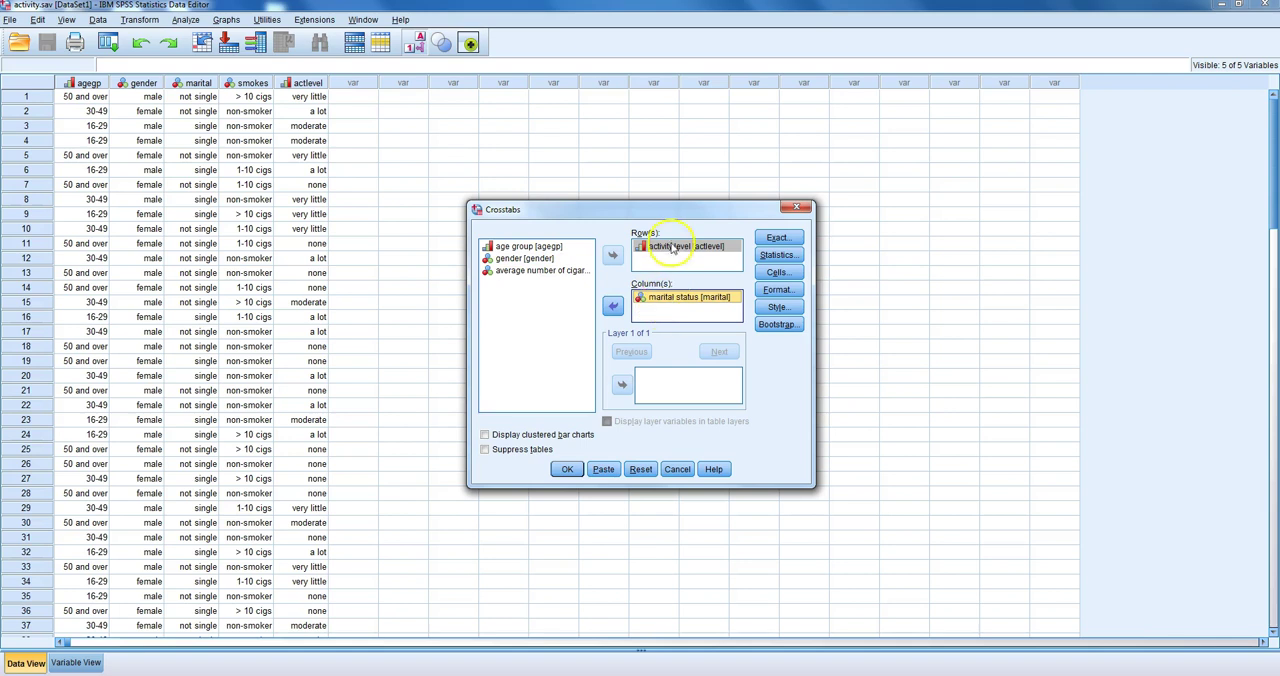
pyautogui.moveTo(692, 270)
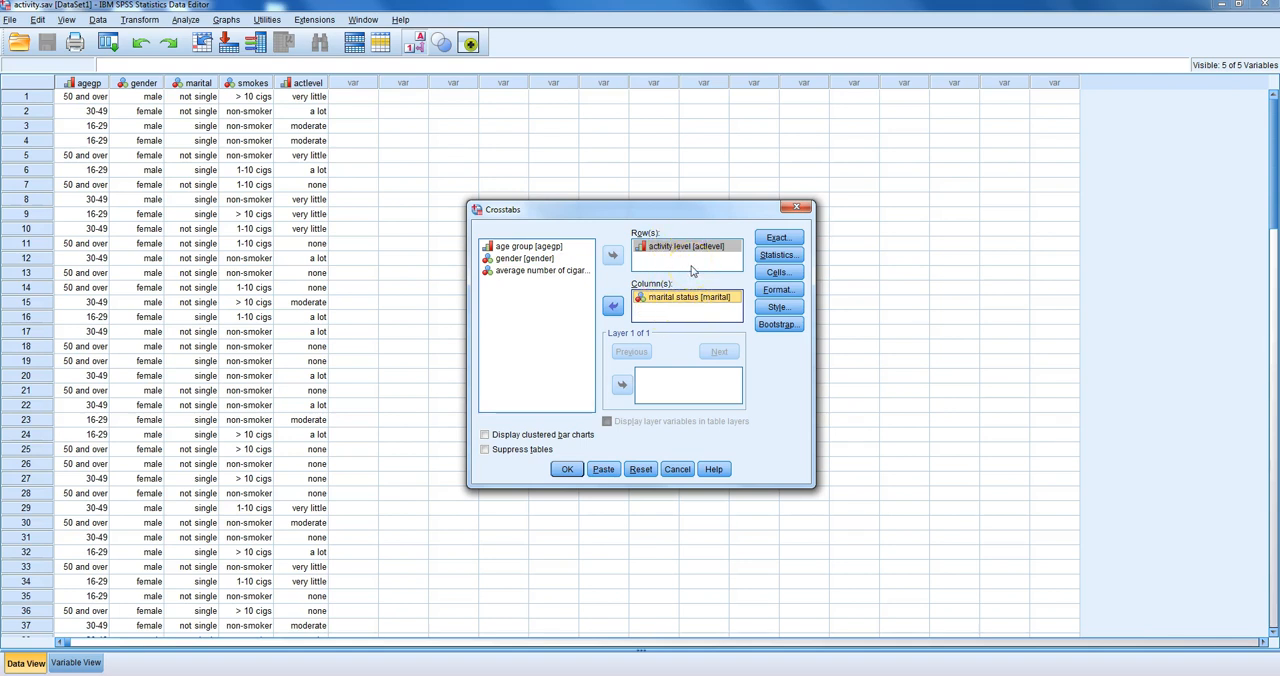
pyautogui.click(778, 254)
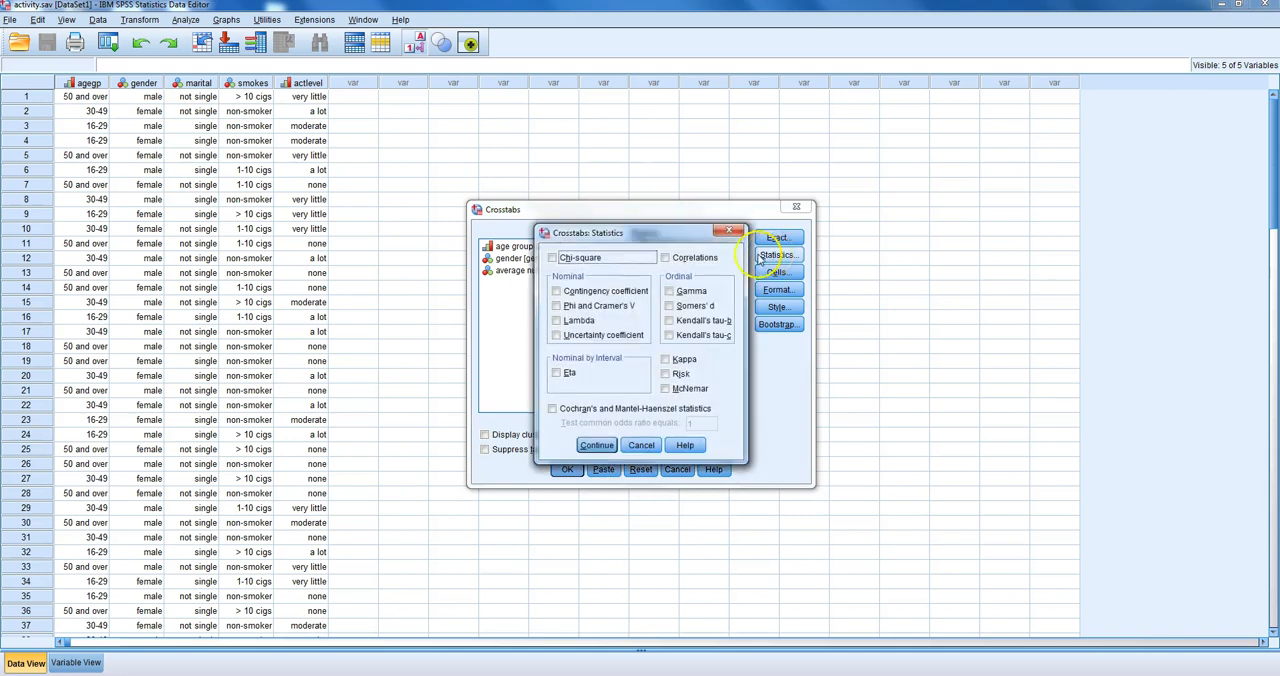
# - Tick Chi-square in the crosstab statistics and open the Cells options
pyautogui.click(553, 257)
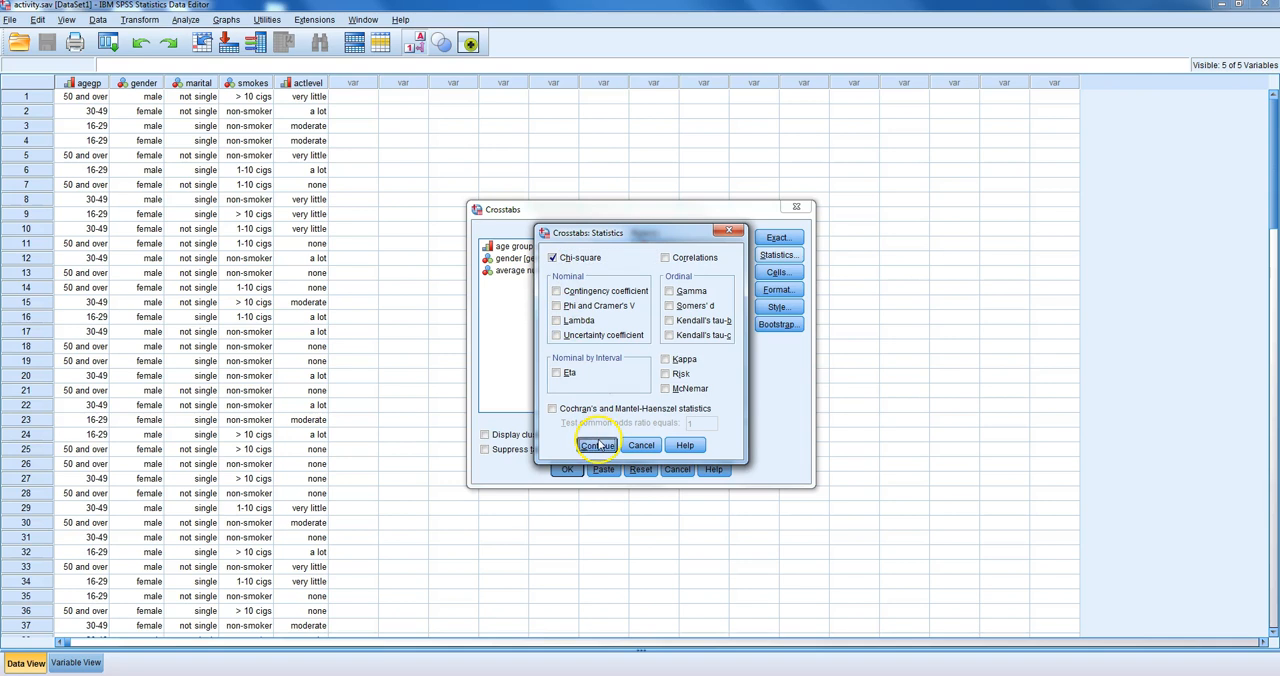
pyautogui.click(596, 445)
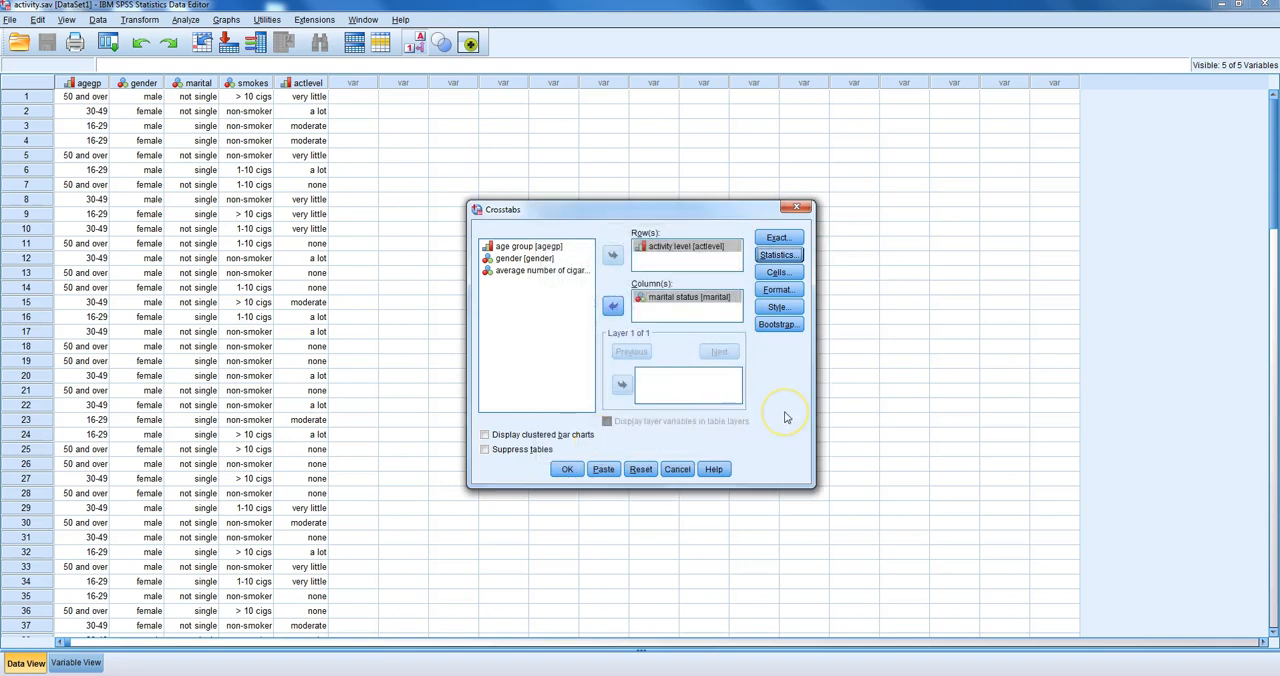
pyautogui.click(778, 271)
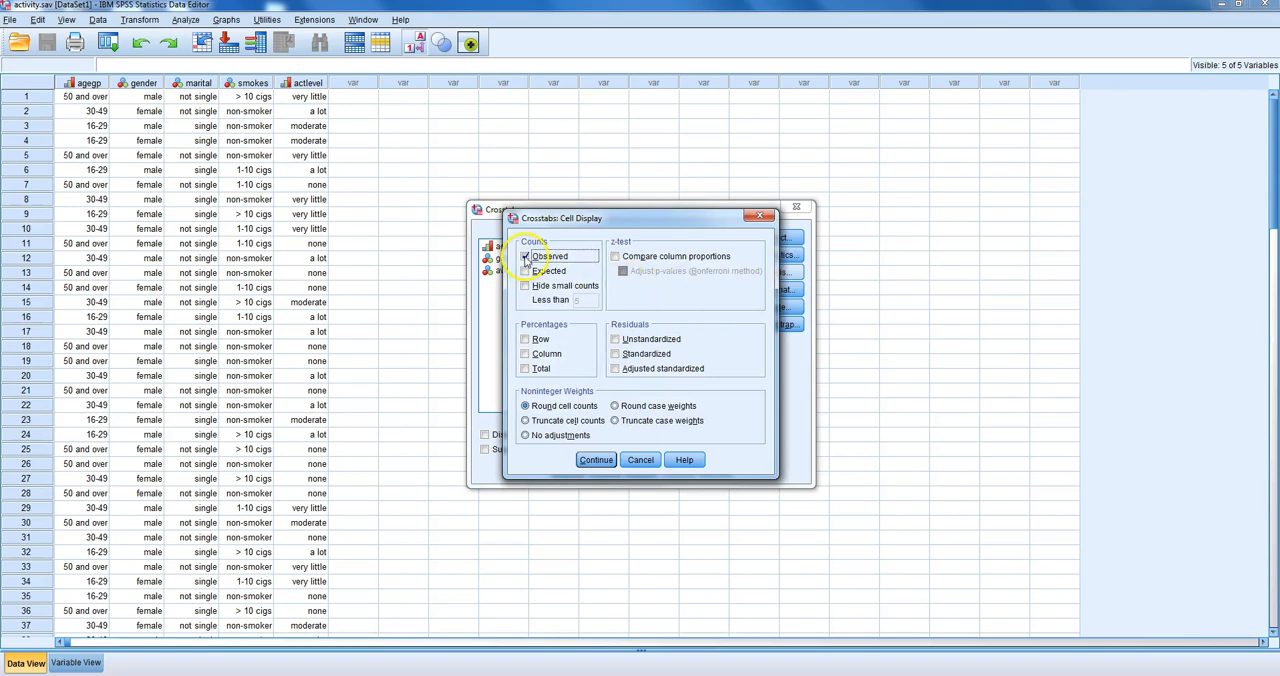
# - Replace observed counts with column percentages in cells and run the crosstab
pyautogui.click(525, 256)
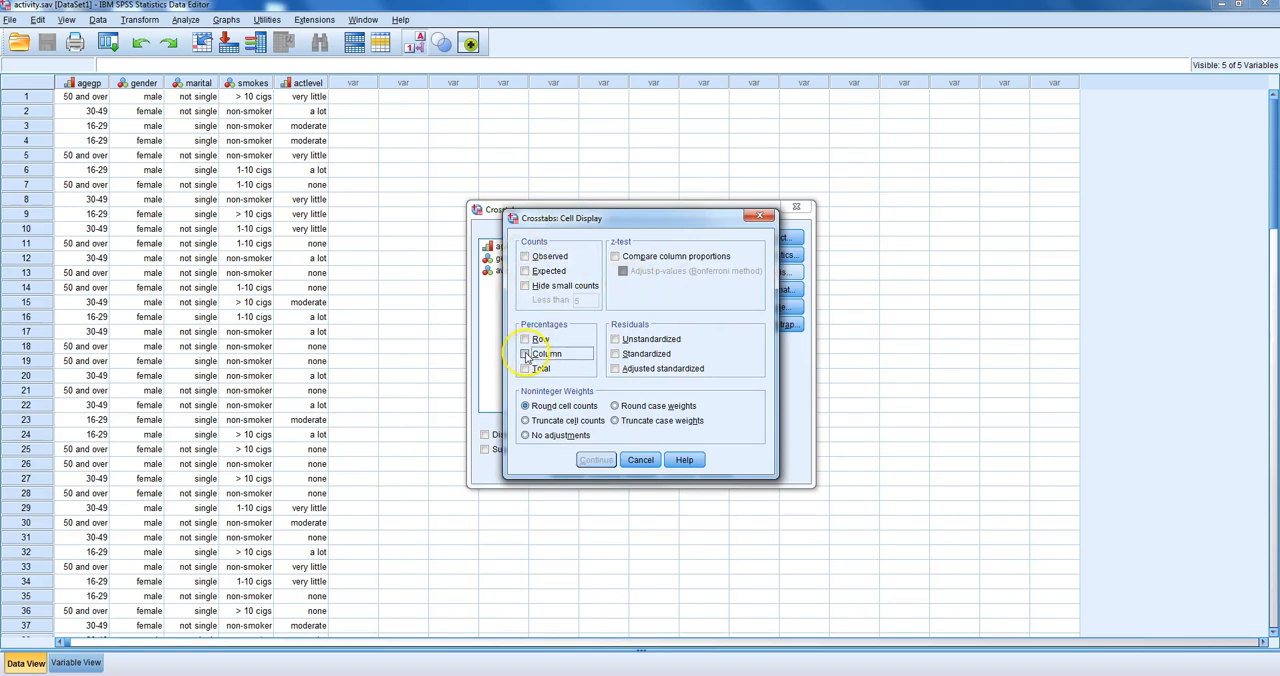
pyautogui.click(525, 353)
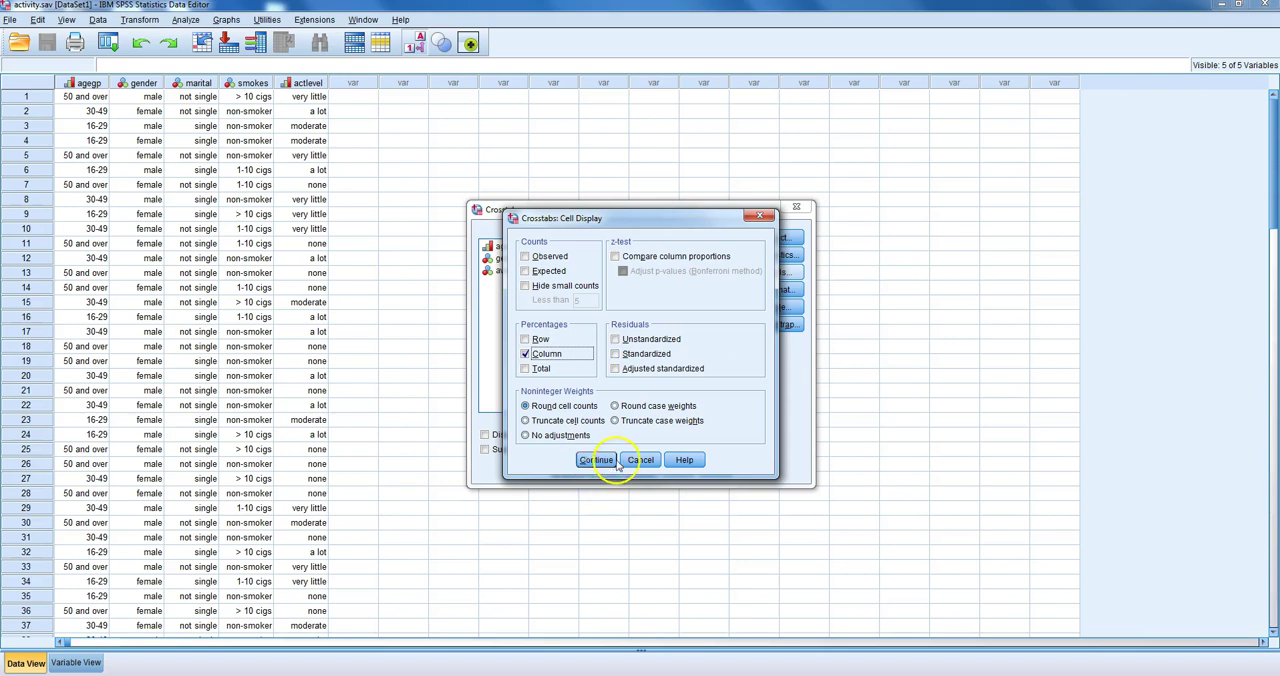
pyautogui.click(596, 459)
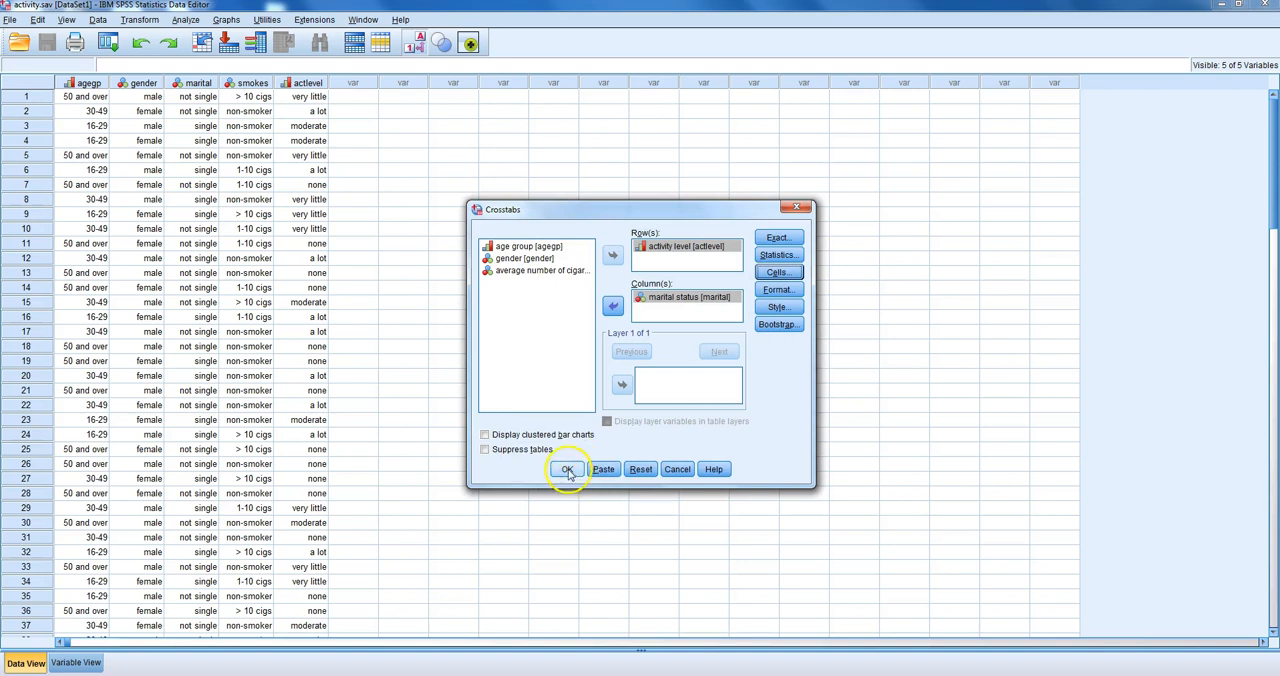
pyautogui.click(567, 469)
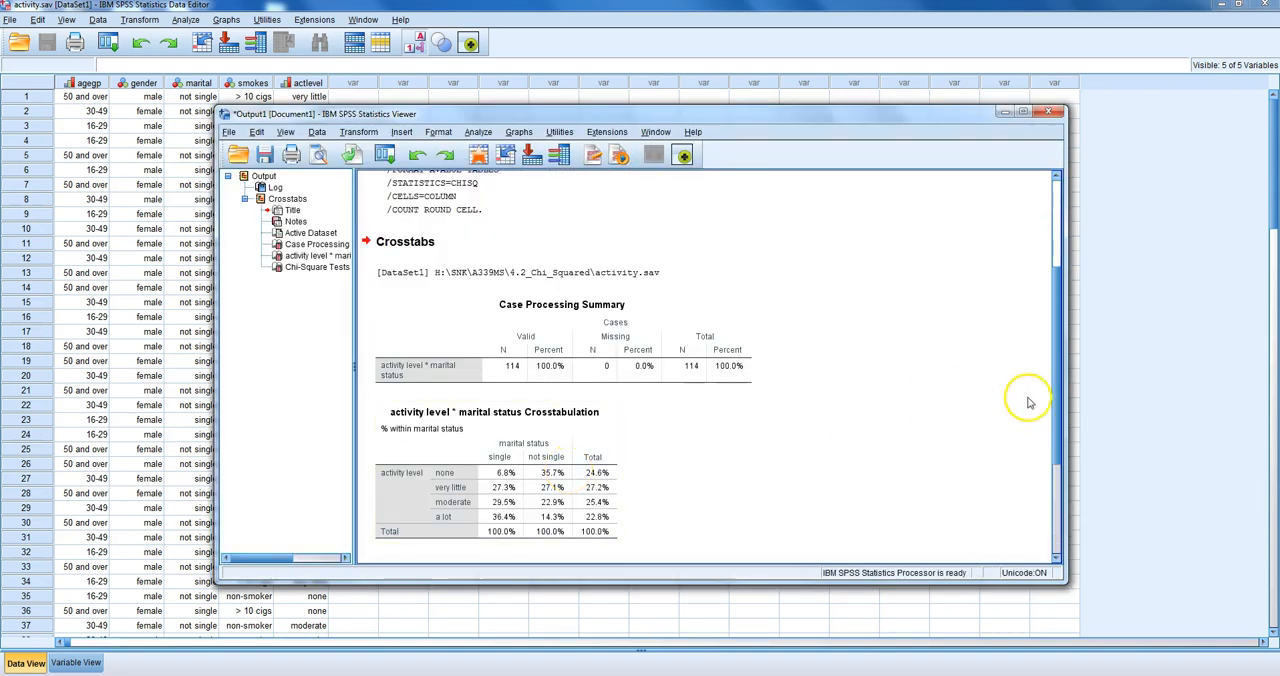
pyautogui.scroll(-3)
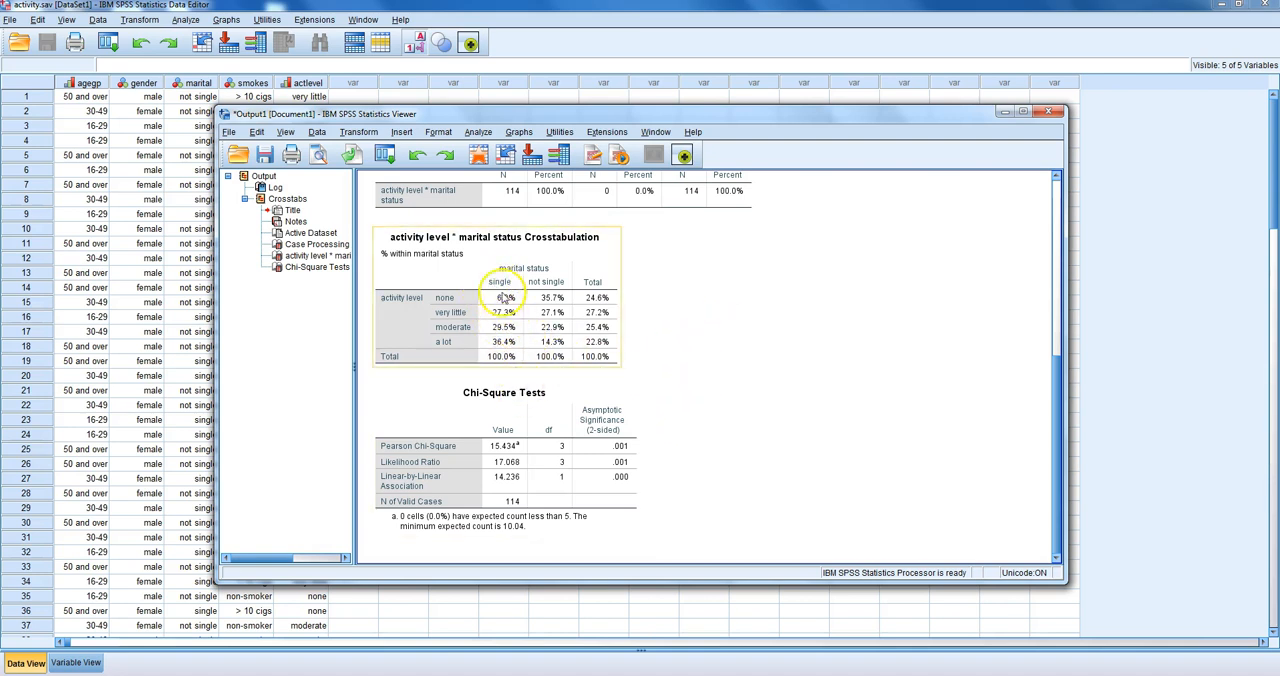
pyautogui.moveTo(510, 315)
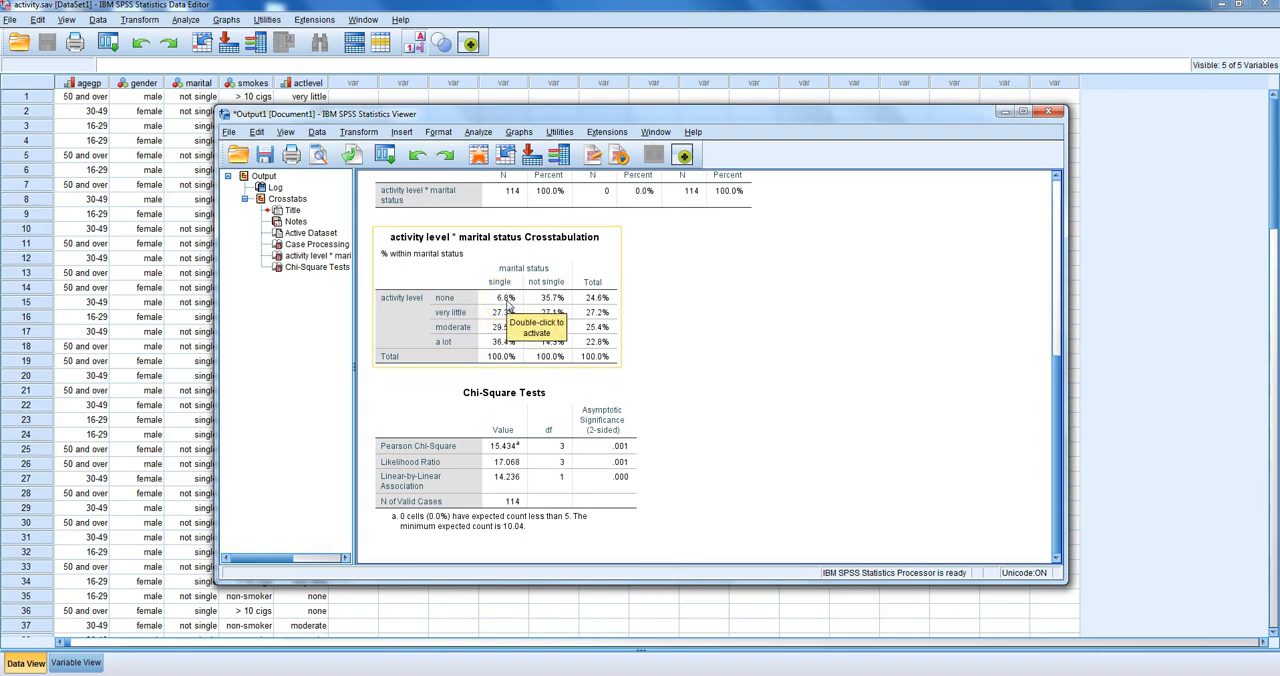
pyautogui.moveTo(456, 340)
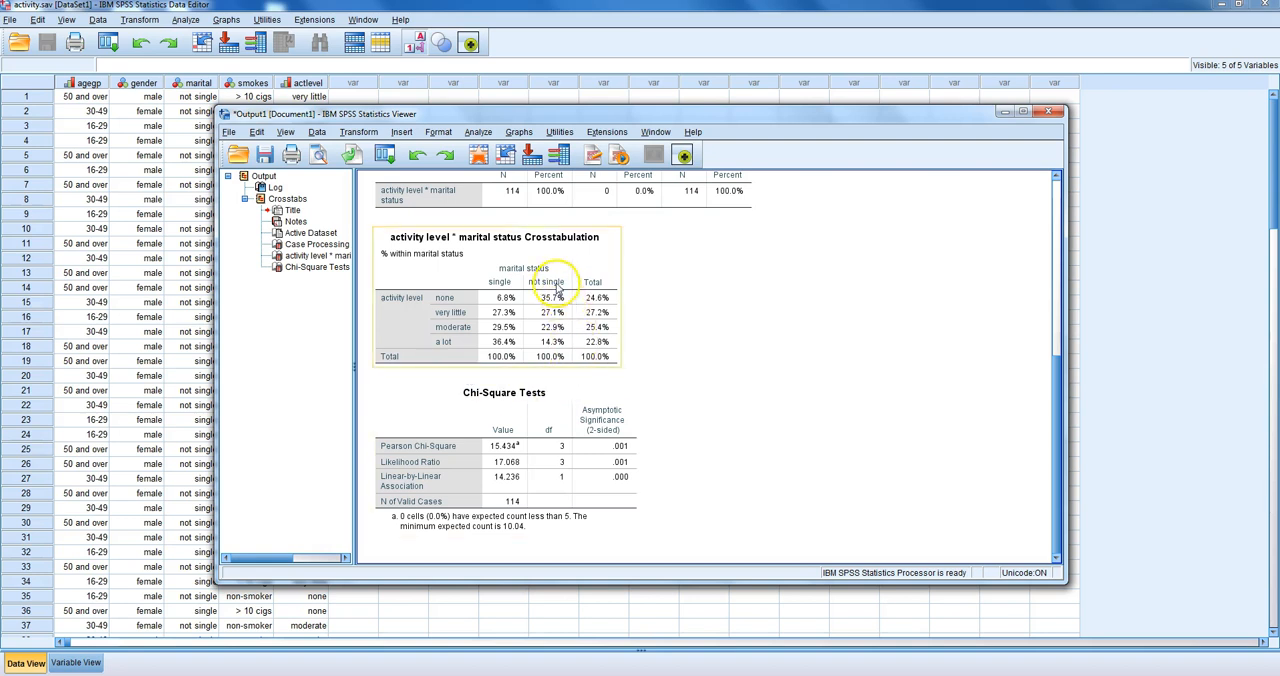
pyautogui.moveTo(650, 358)
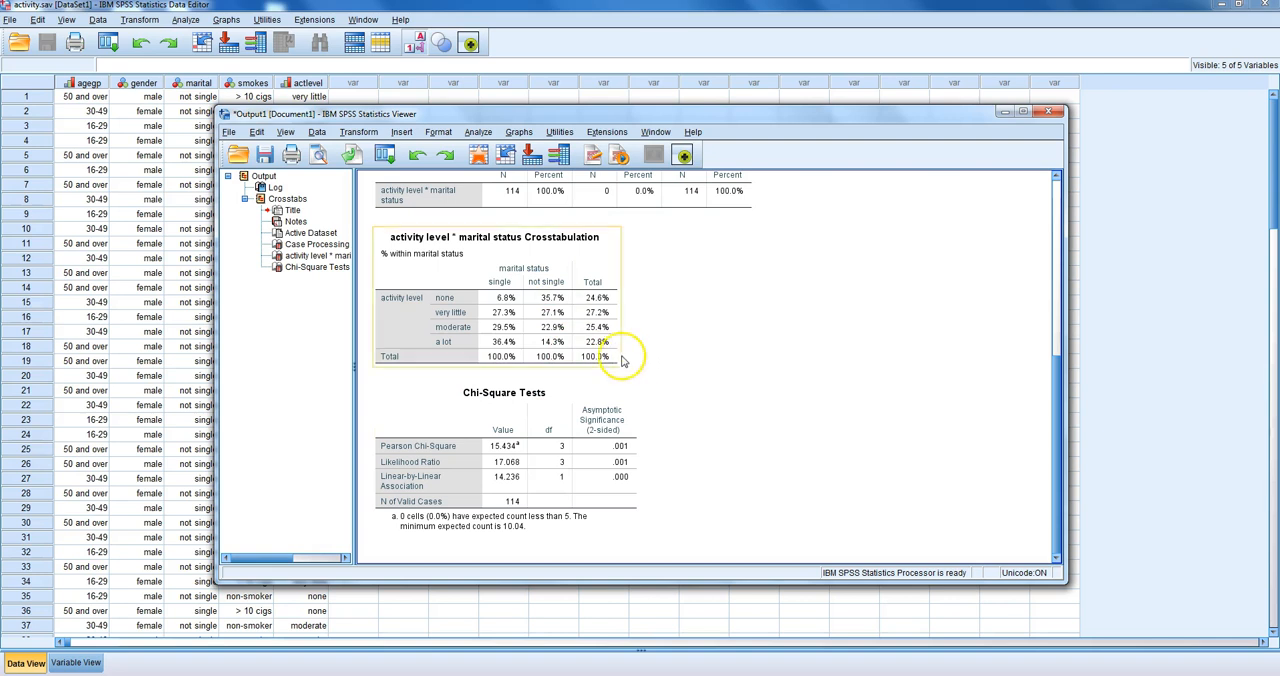
pyautogui.moveTo(563, 345)
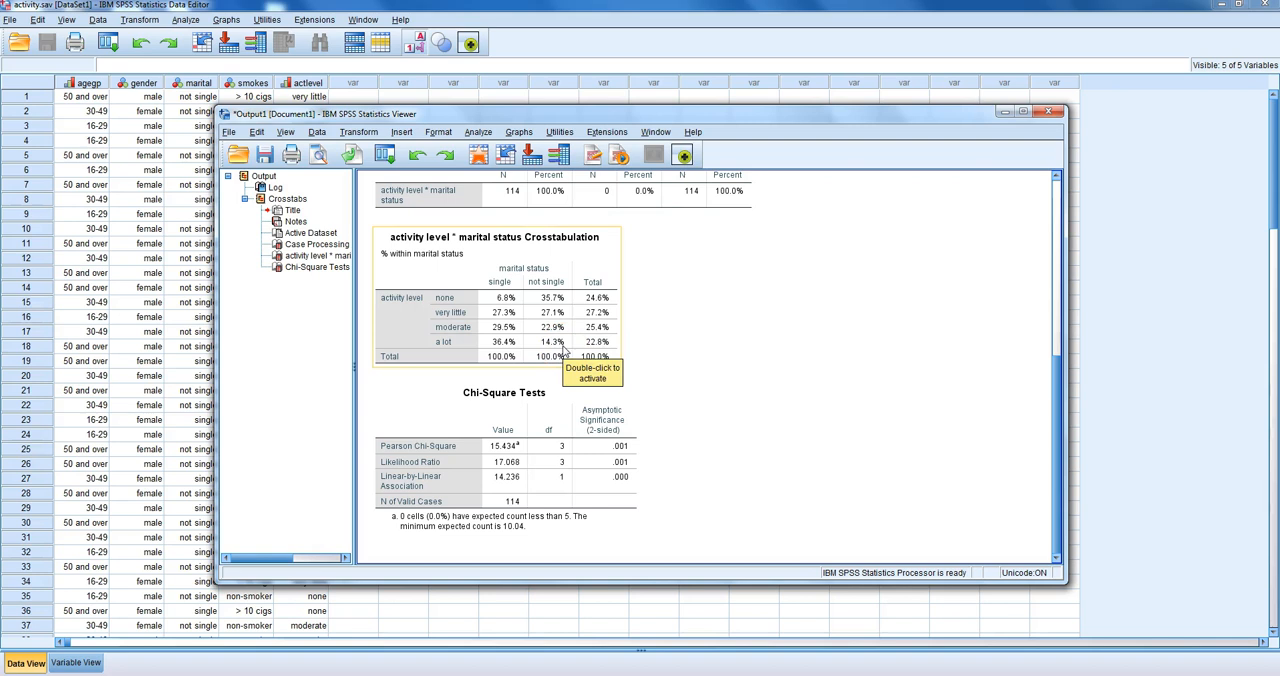
pyautogui.moveTo(688, 347)
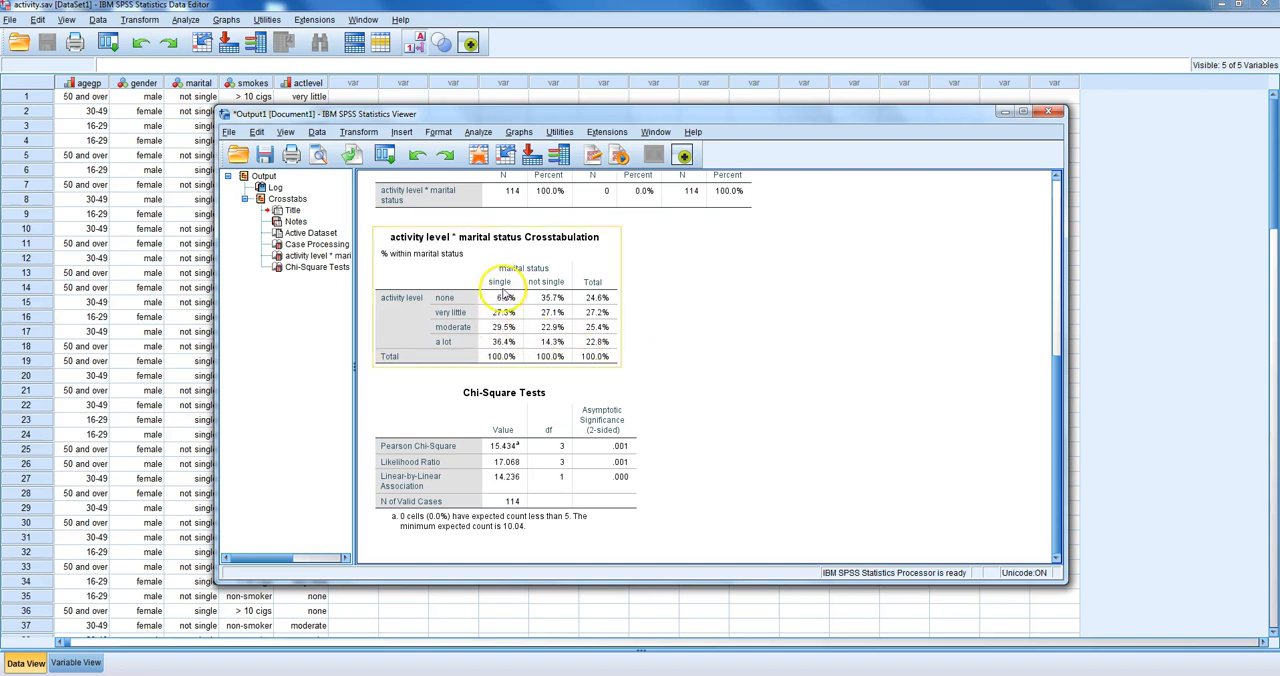
pyautogui.moveTo(558, 298)
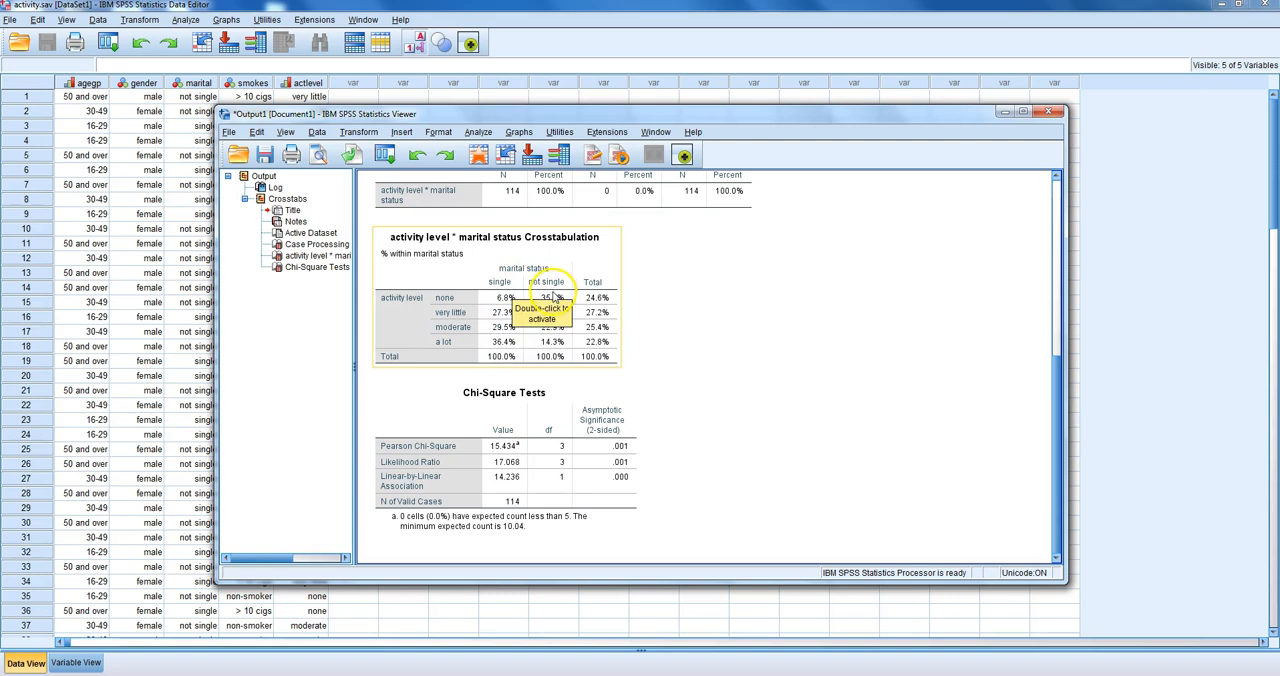
pyautogui.moveTo(717, 320)
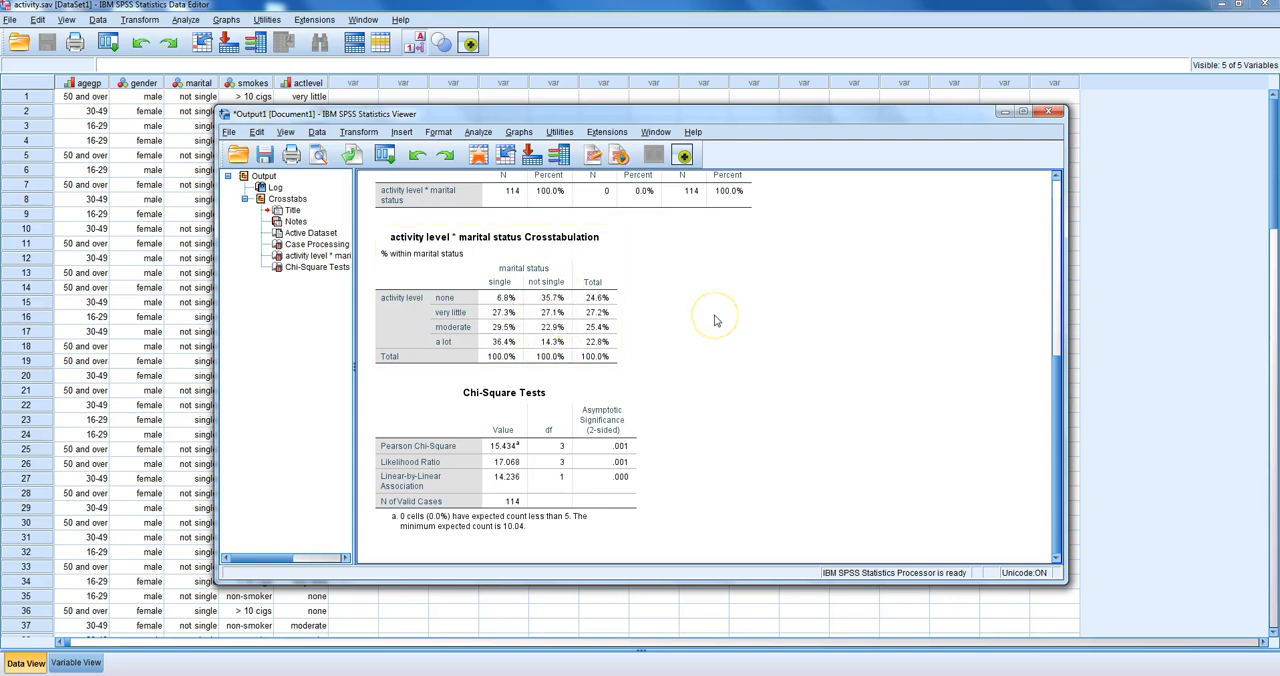
pyautogui.moveTo(717, 320)
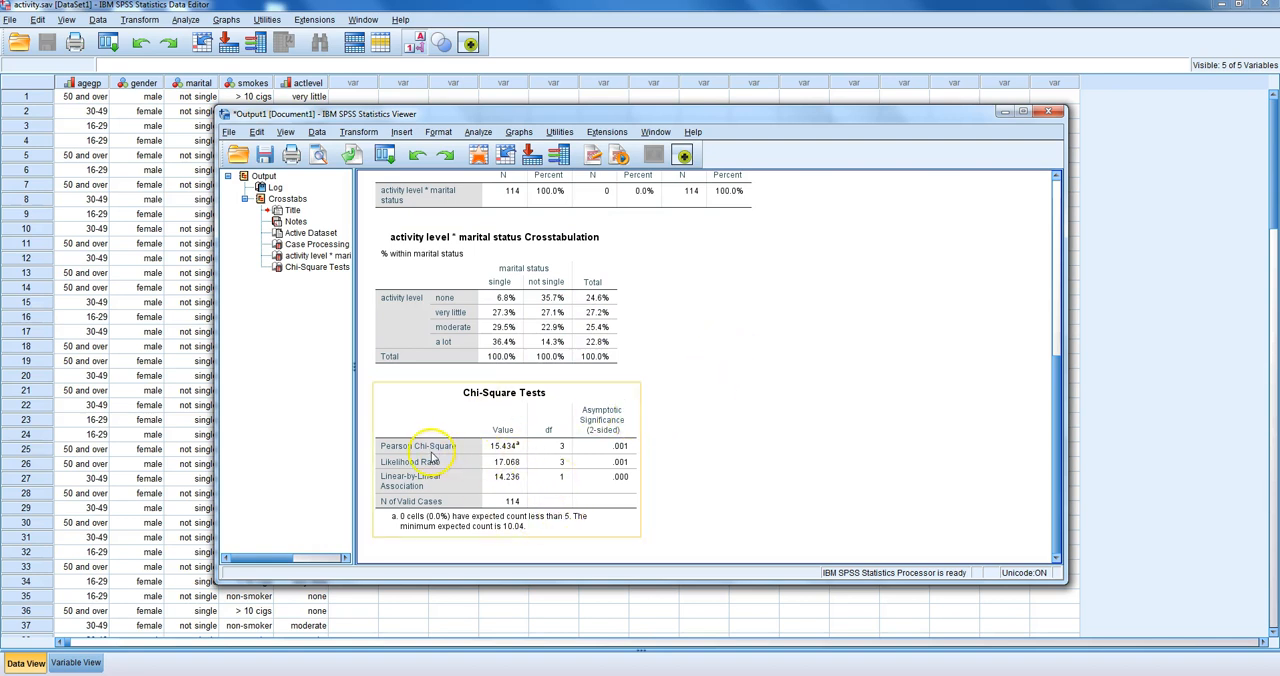
pyautogui.moveTo(635, 450)
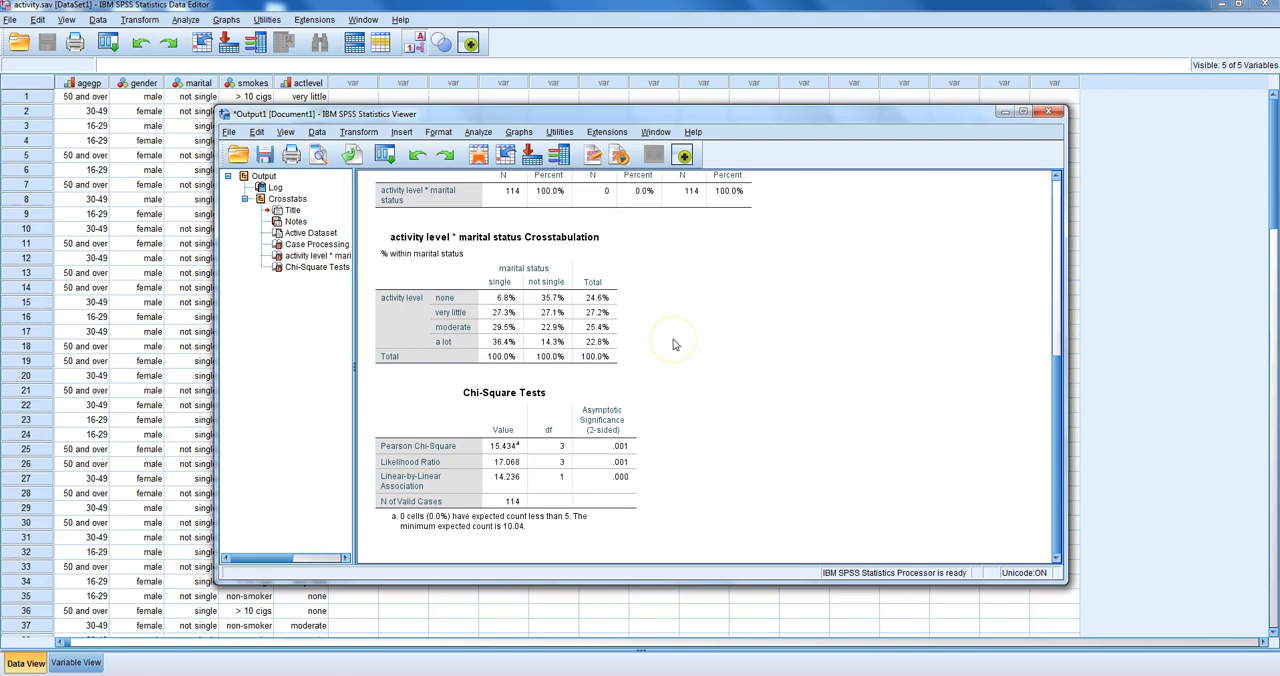
pyautogui.moveTo(674, 344)
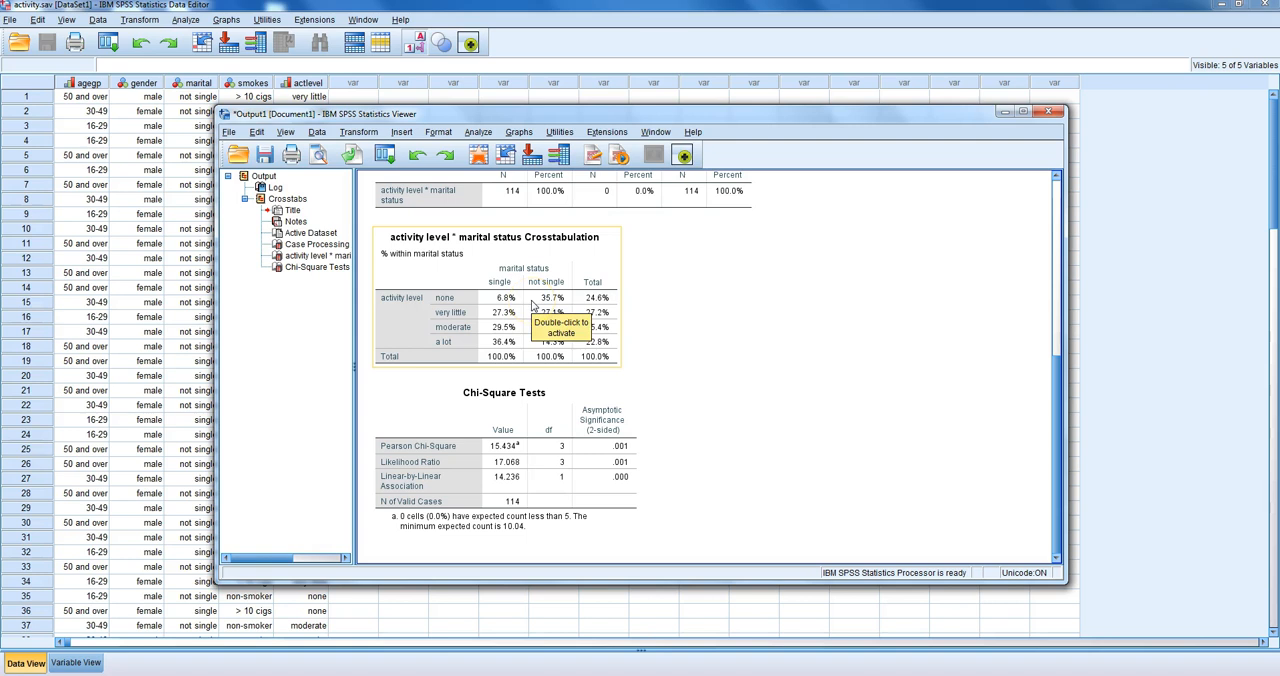
pyautogui.moveTo(511, 313)
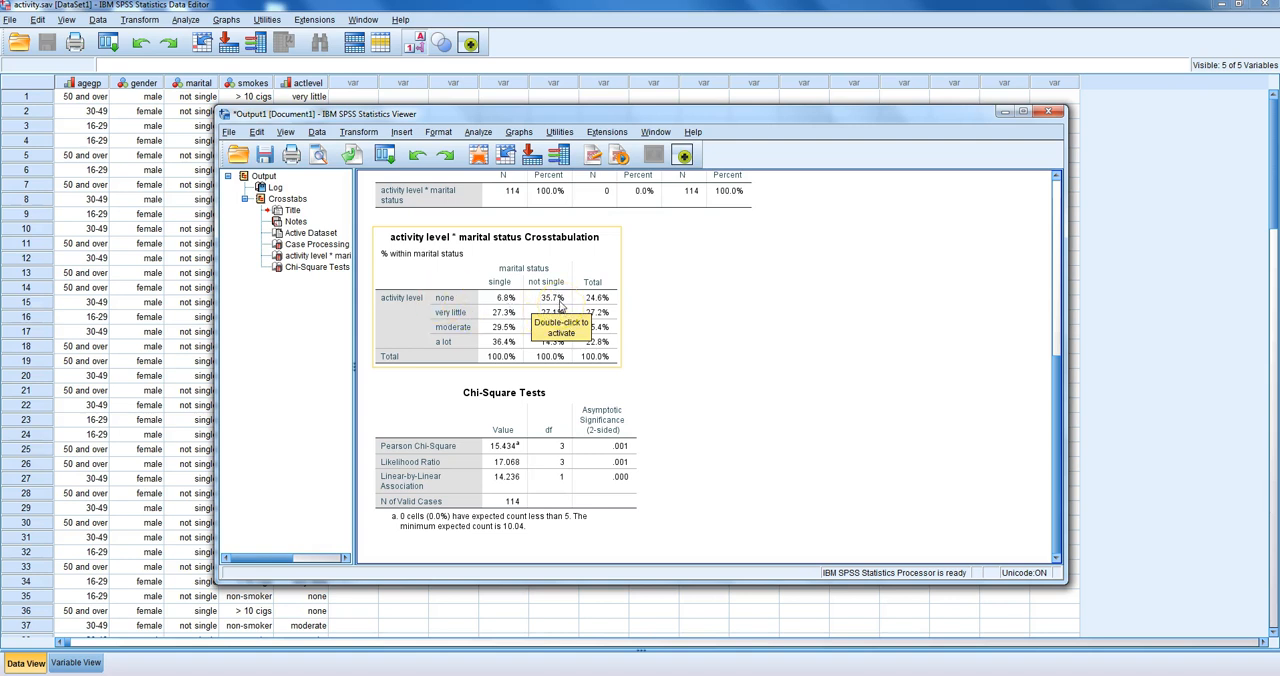
pyautogui.moveTo(528, 345)
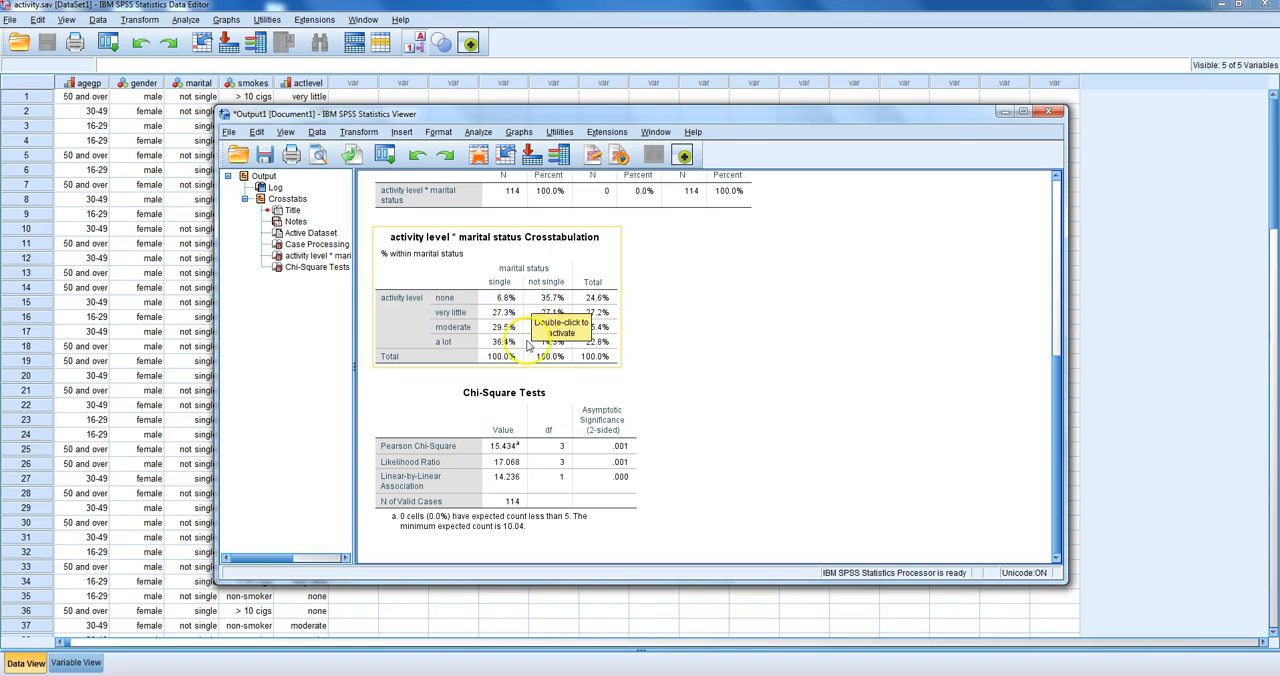
pyautogui.moveTo(455, 354)
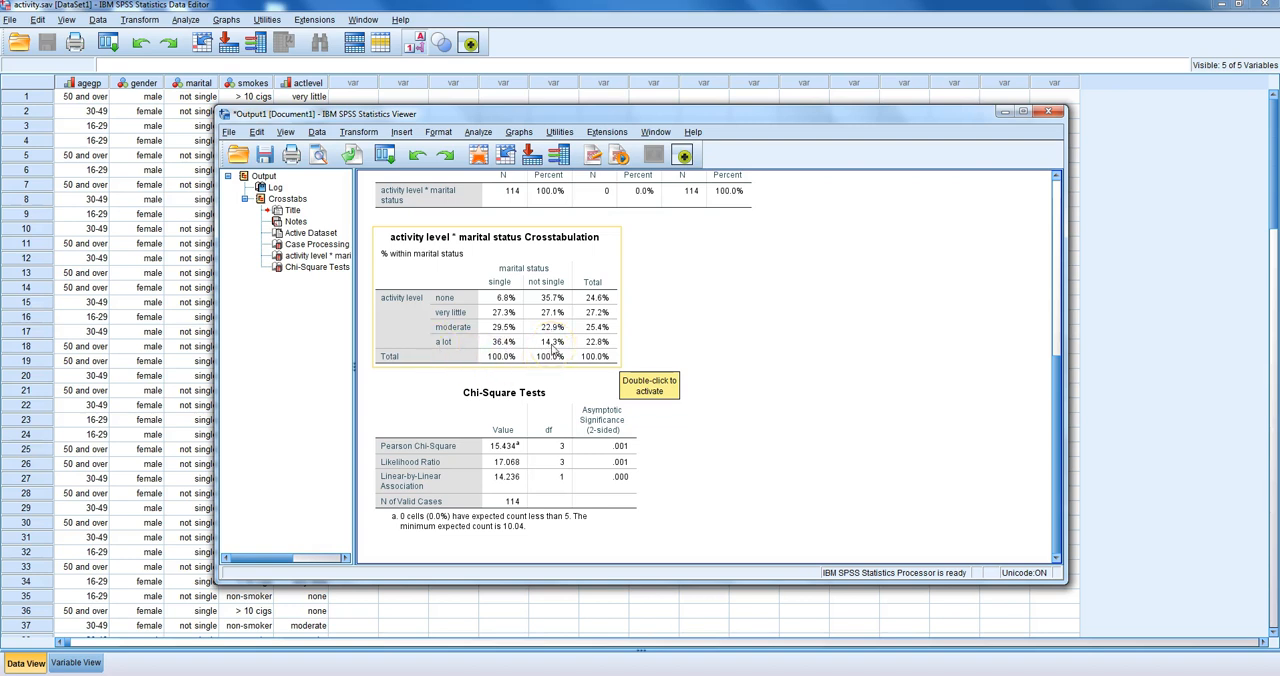
pyautogui.moveTo(722, 365)
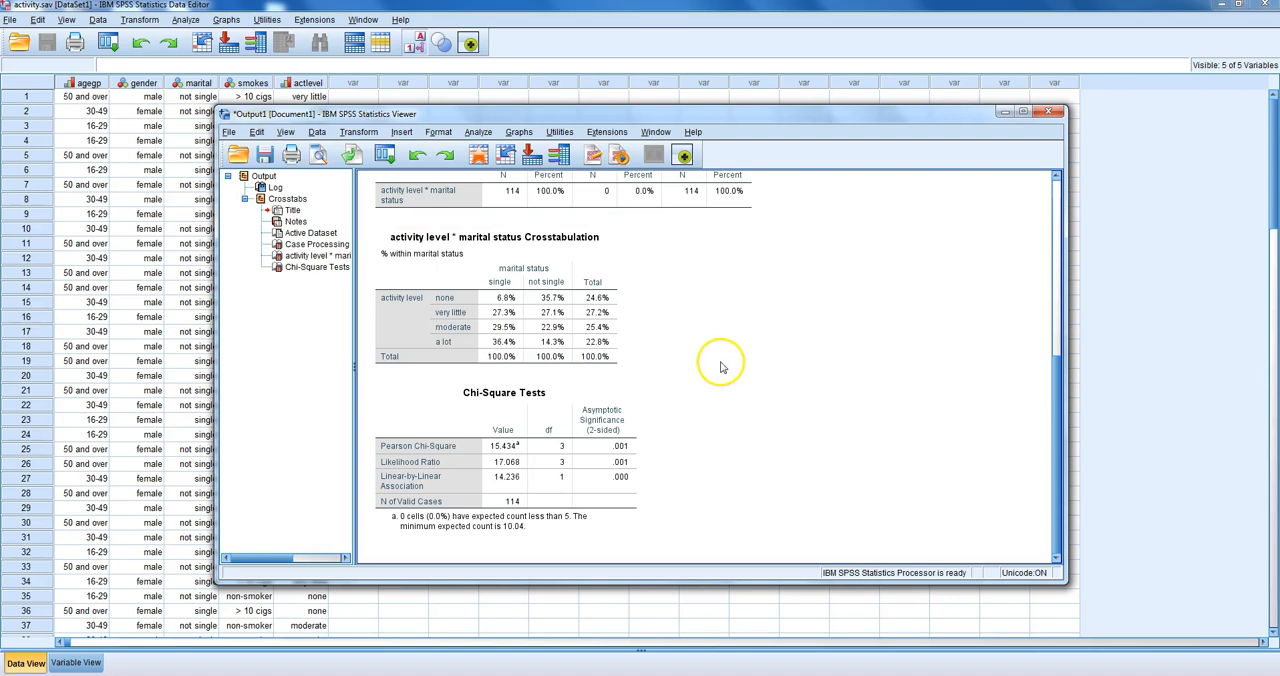
pyautogui.moveTo(737, 490)
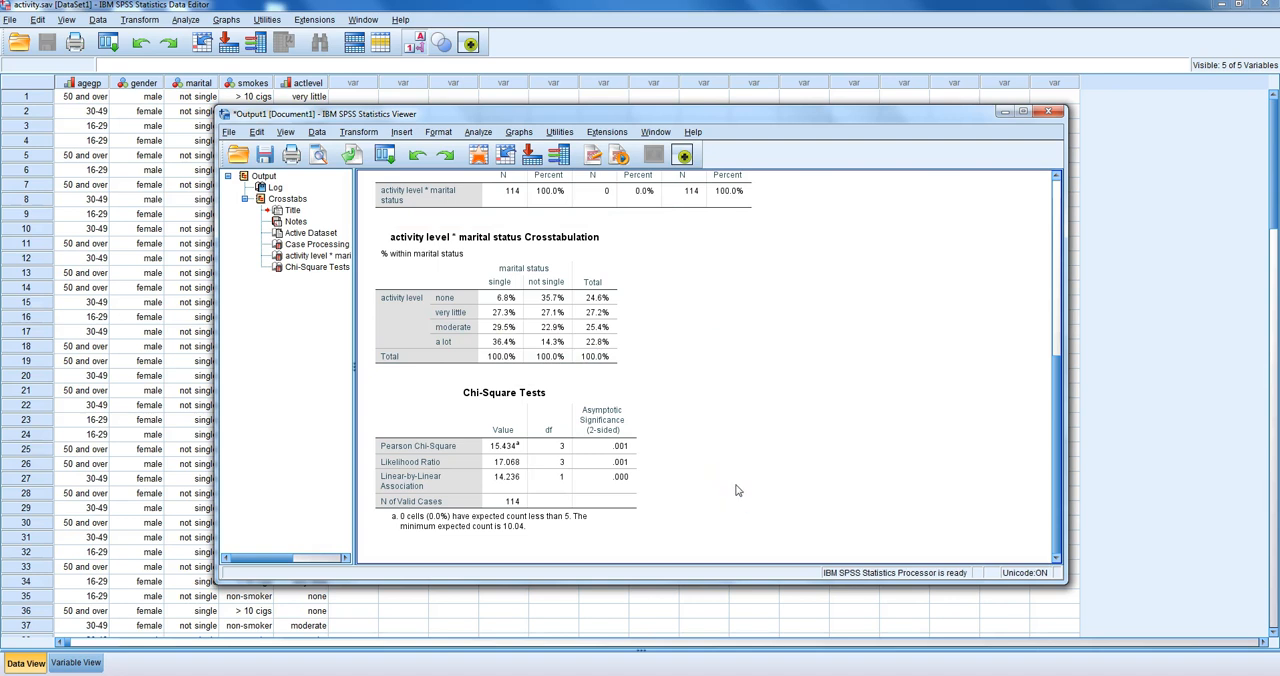